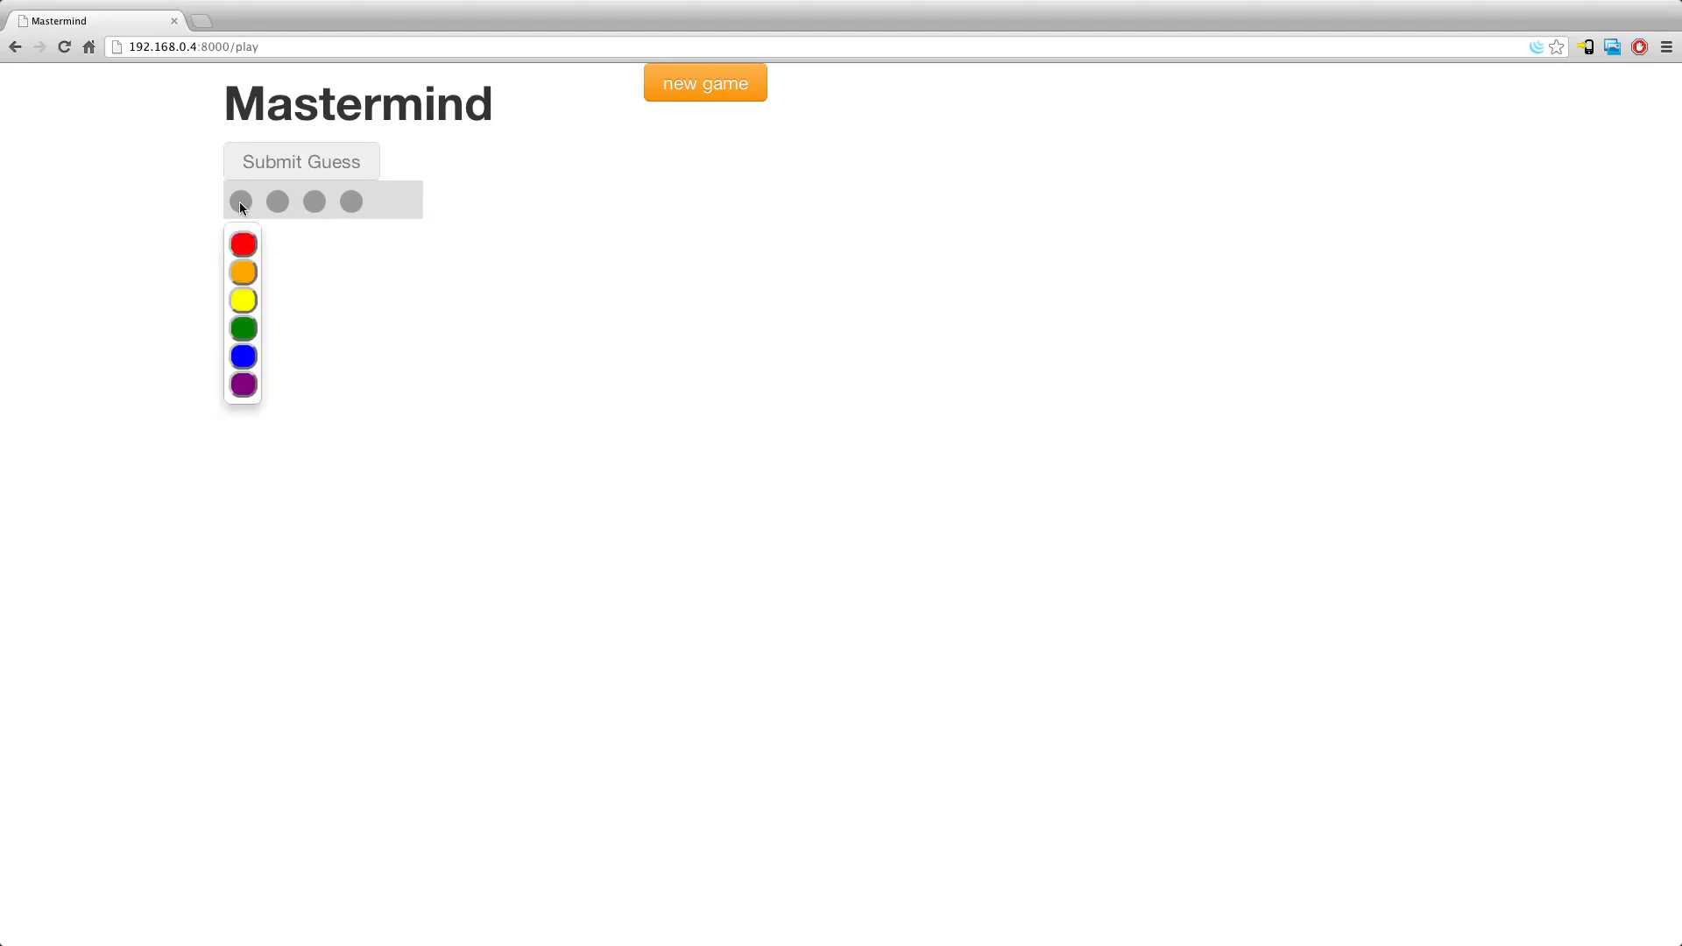
- Enter the first guess red, orange, yellow, green and submit it for one black peg
click(242, 272)
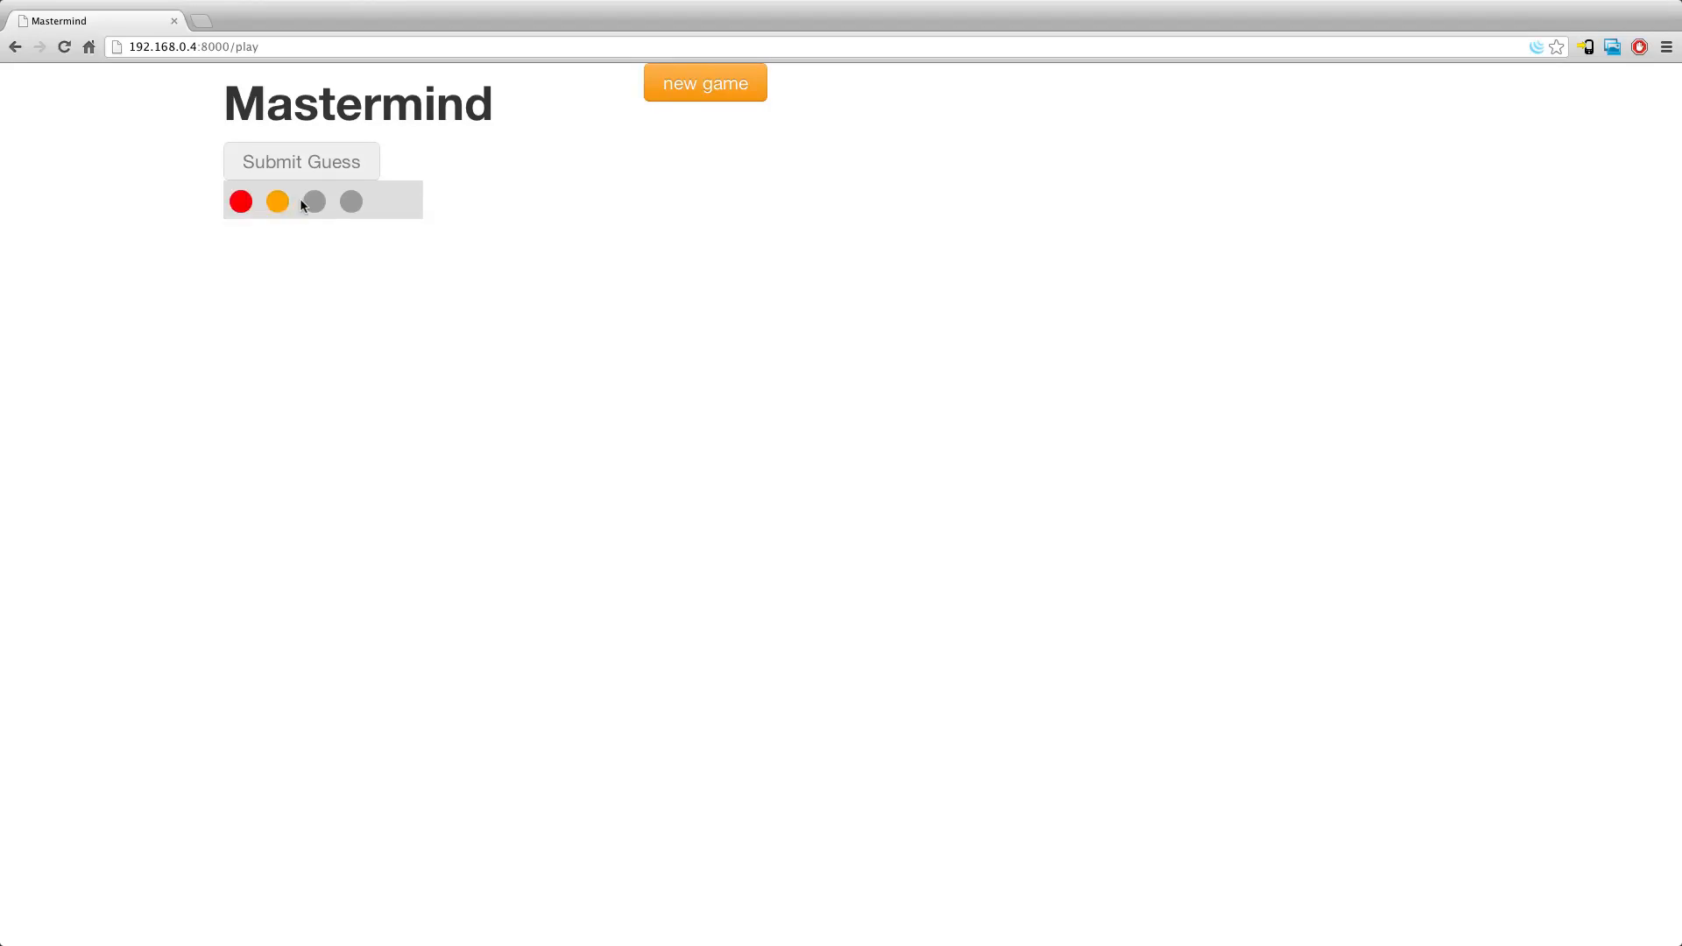
click(350, 202)
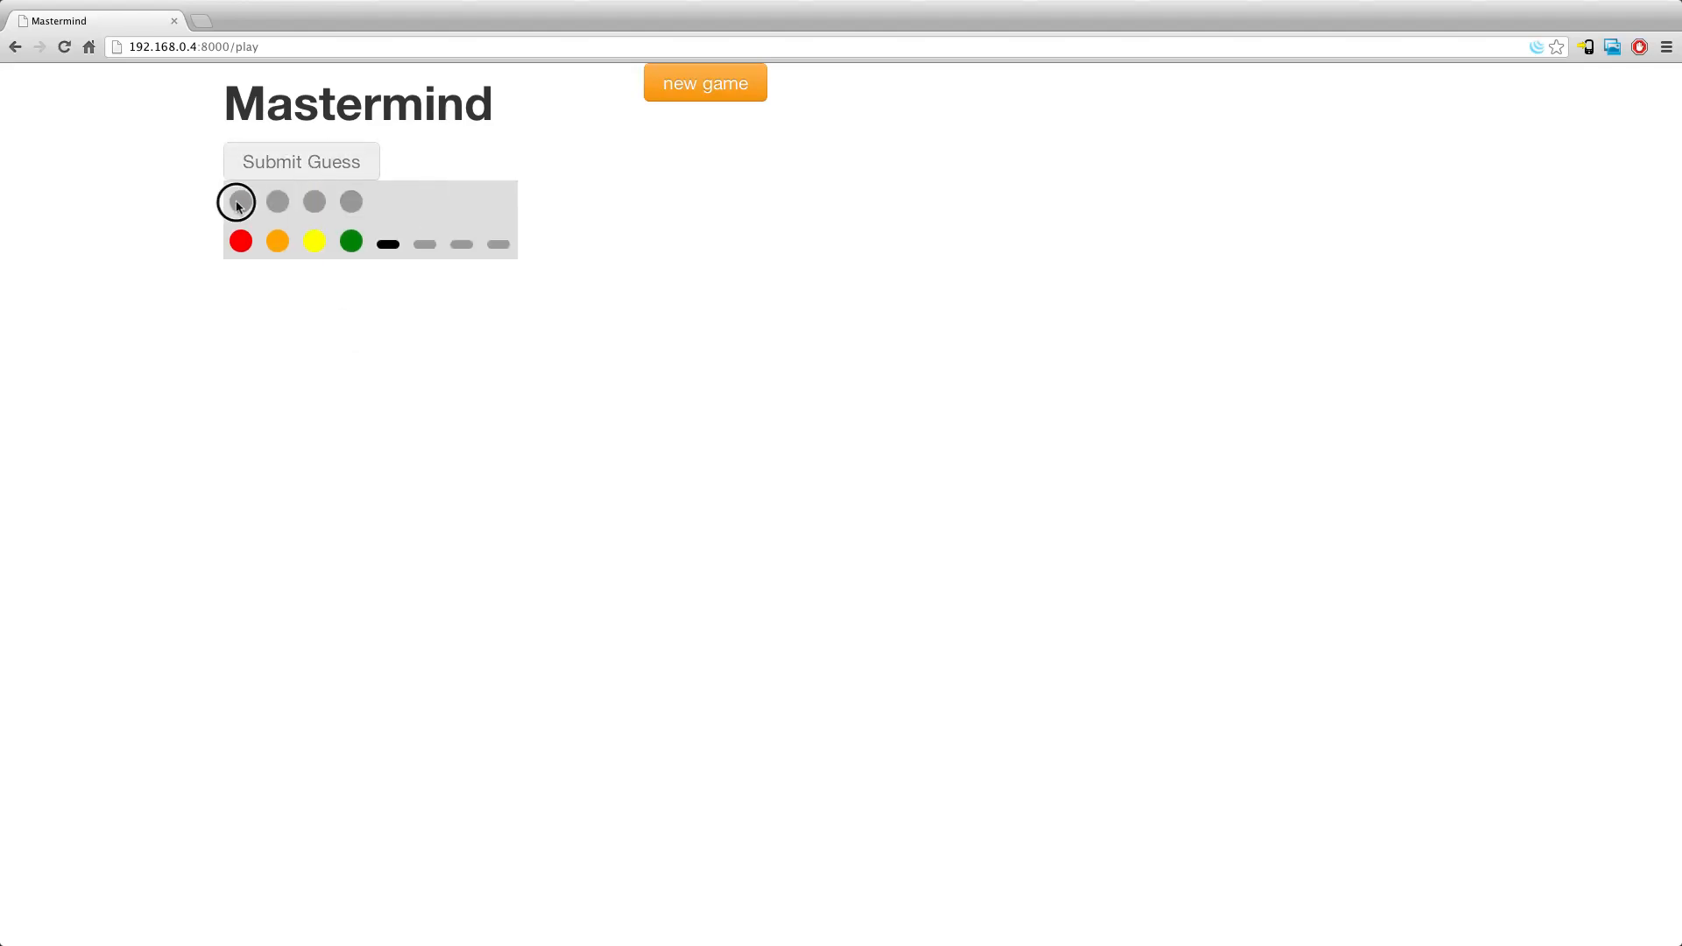
- Enter the second guess red, blue, purple, purple and submit it for one black and one white peg
click(240, 200)
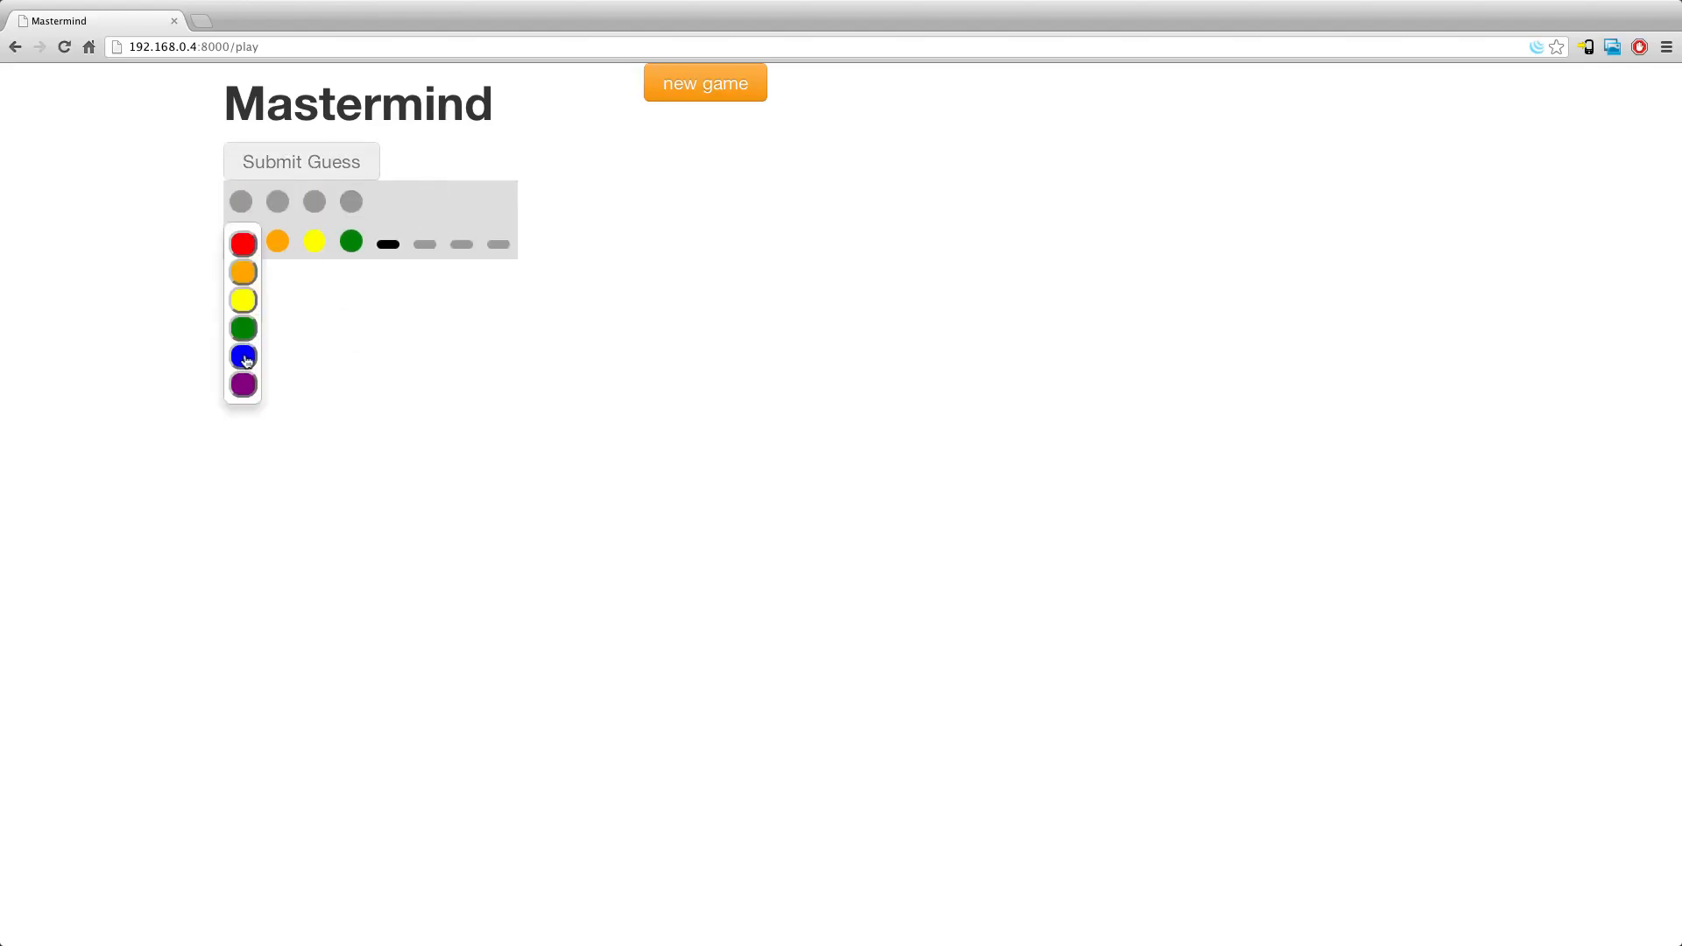
click(242, 242)
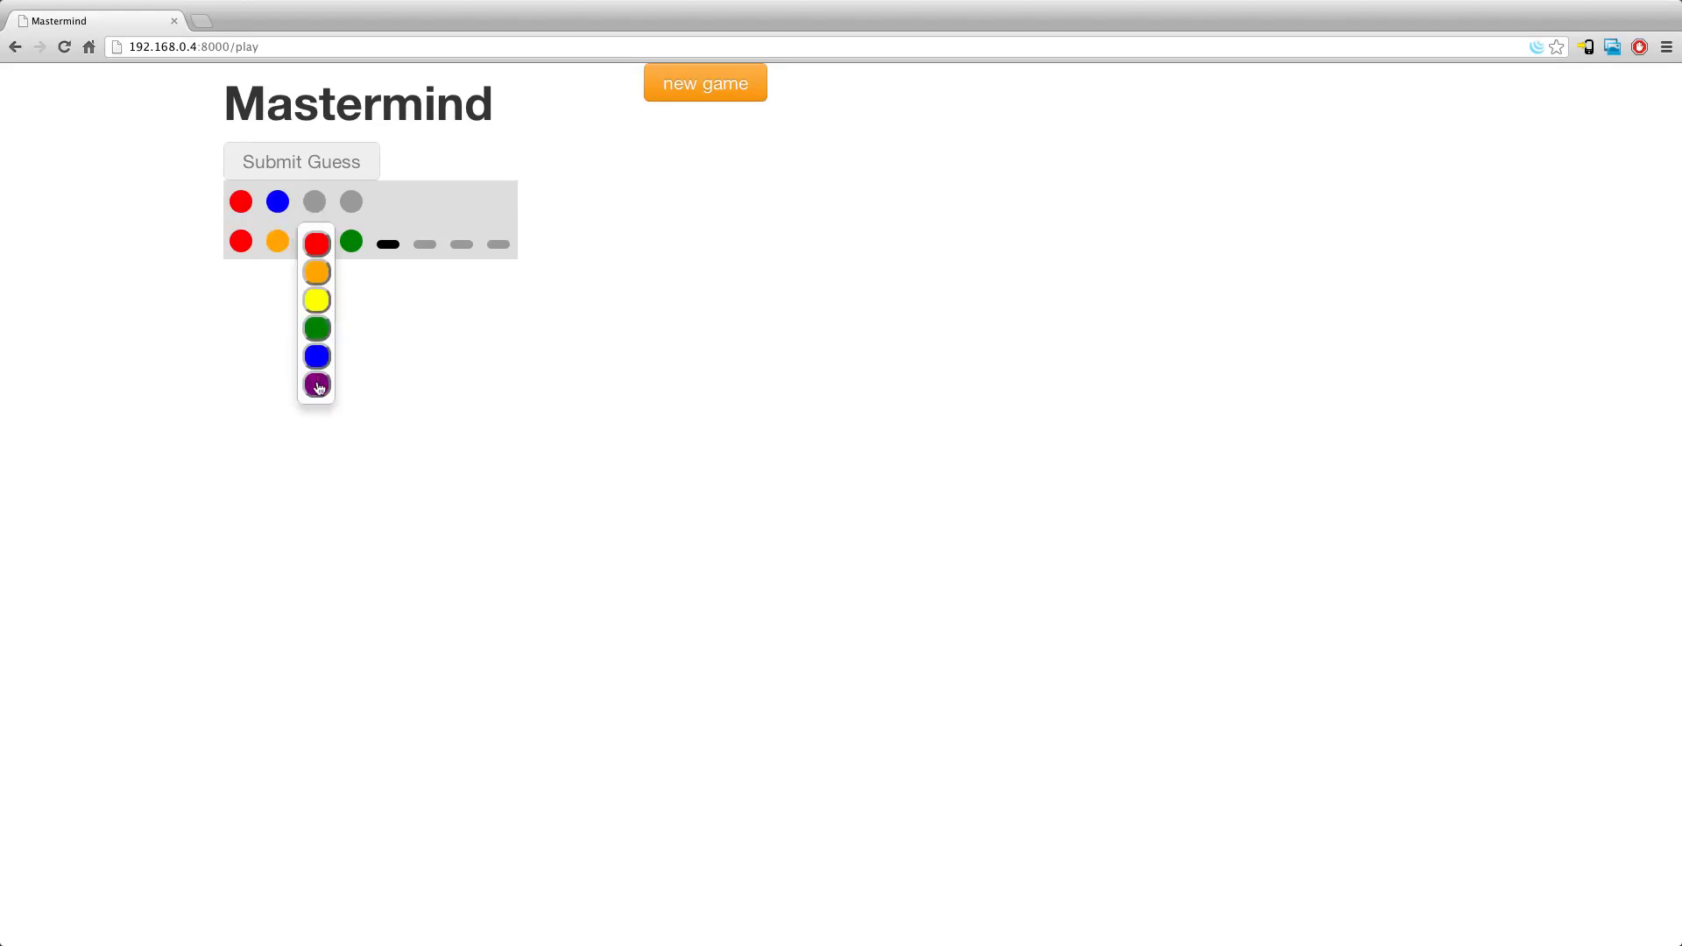
click(318, 385)
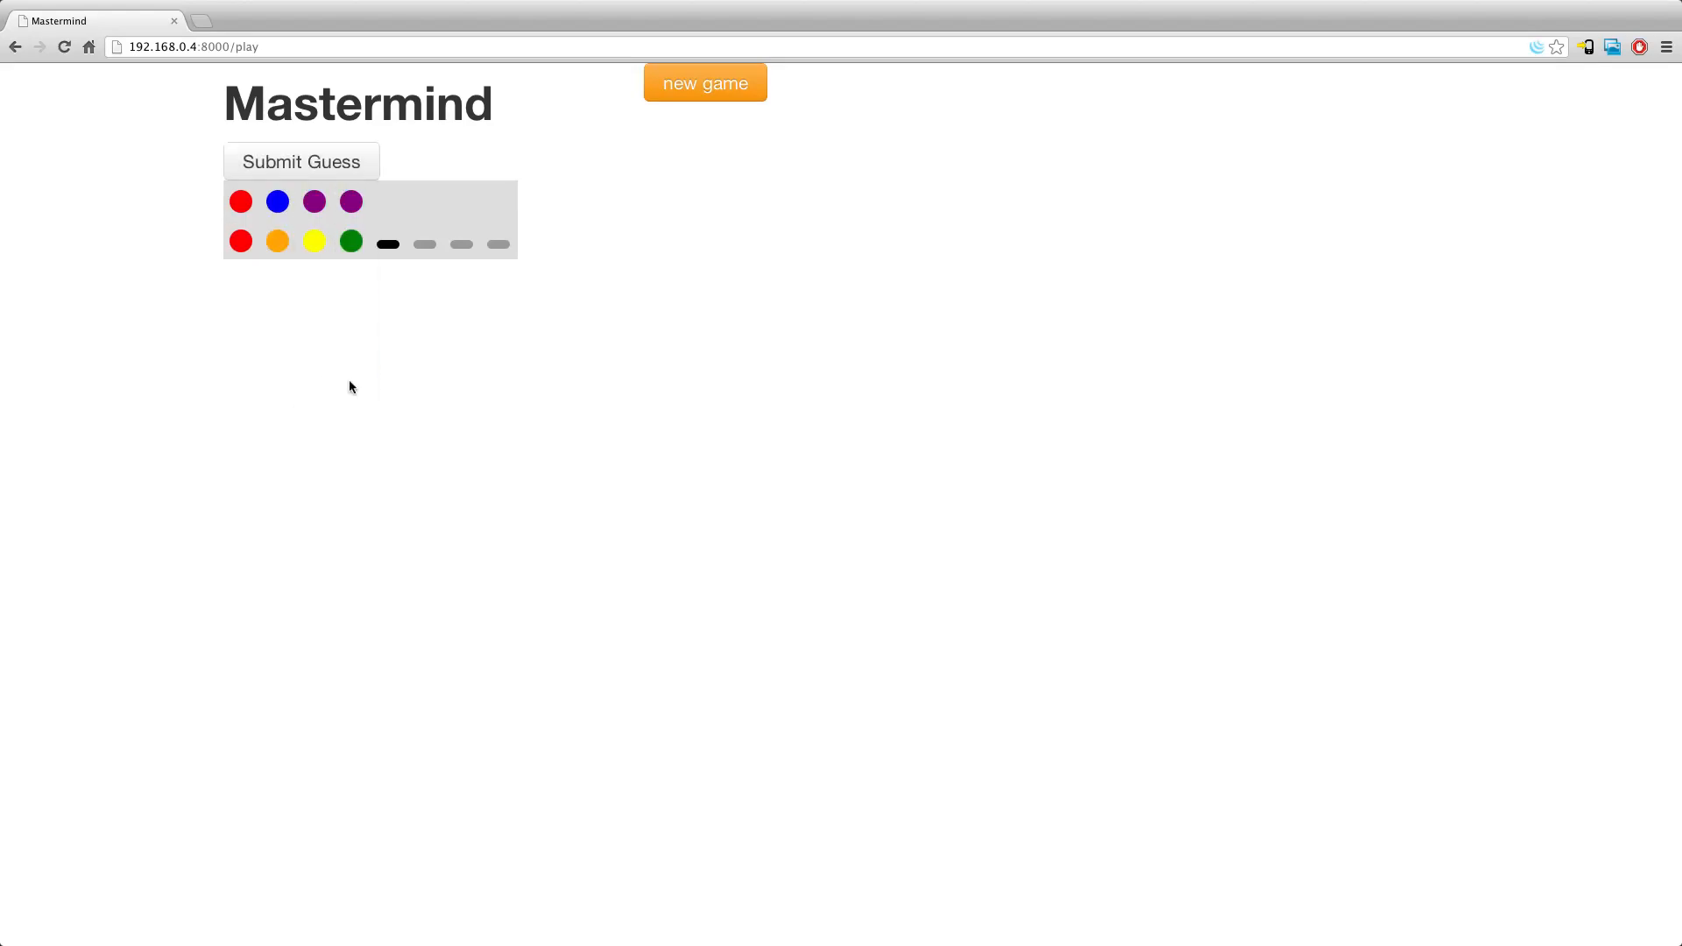
click(302, 161)
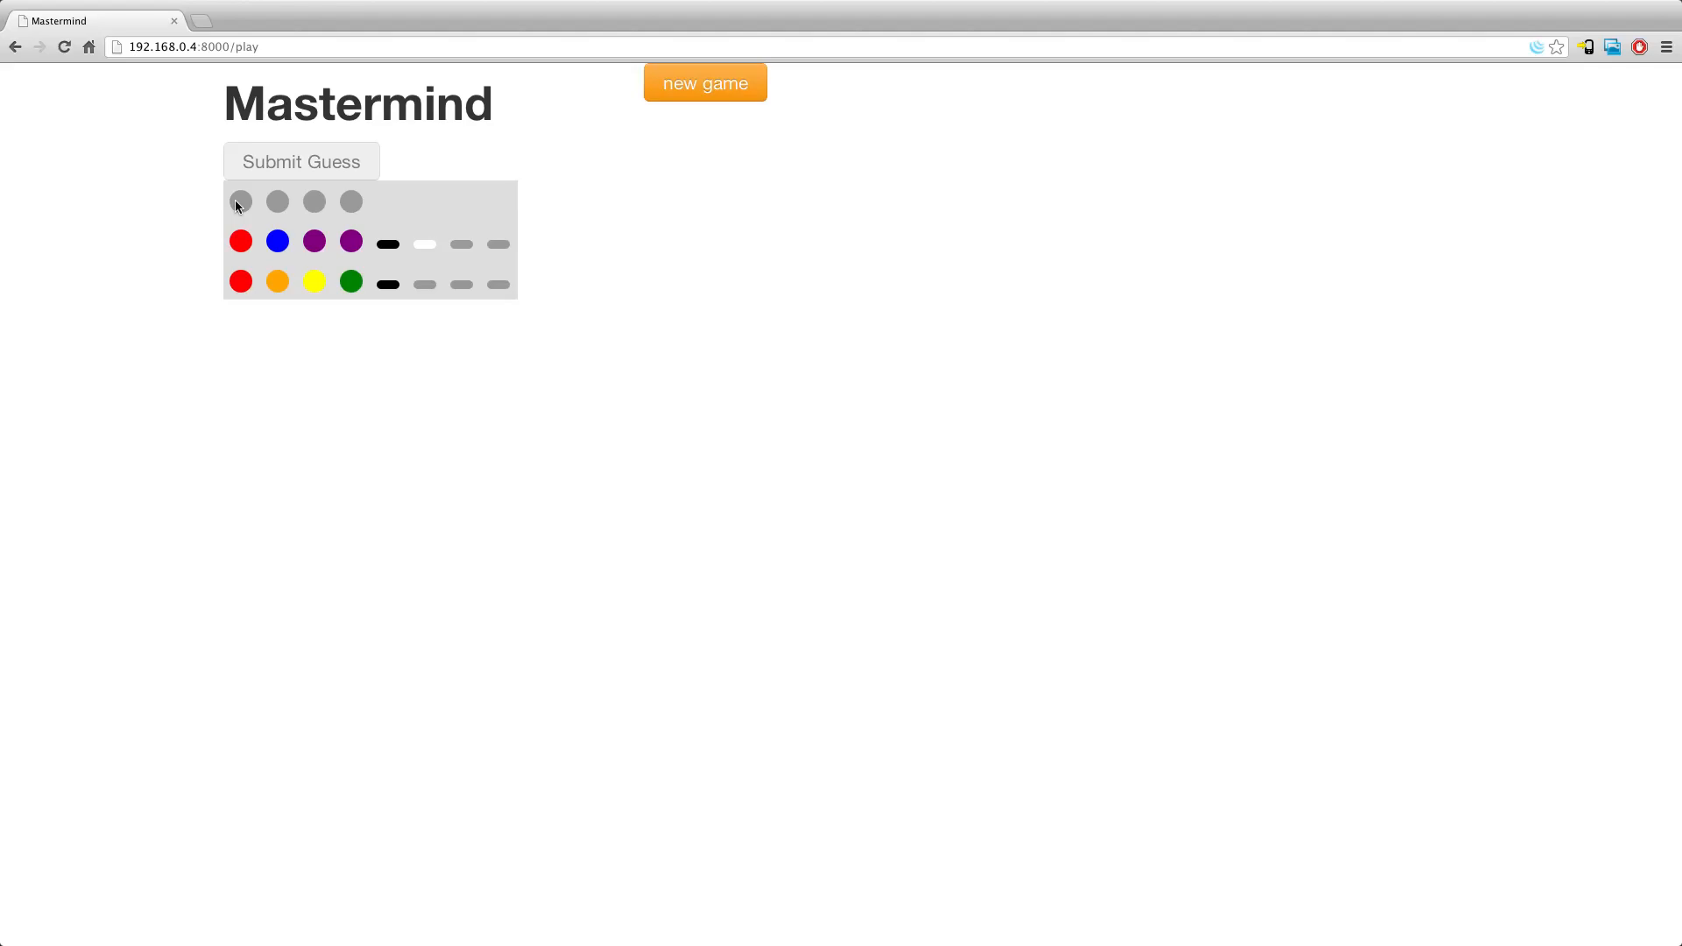
- Enter the third guess red, purple, red, red and submit it for a single white peg
click(240, 200)
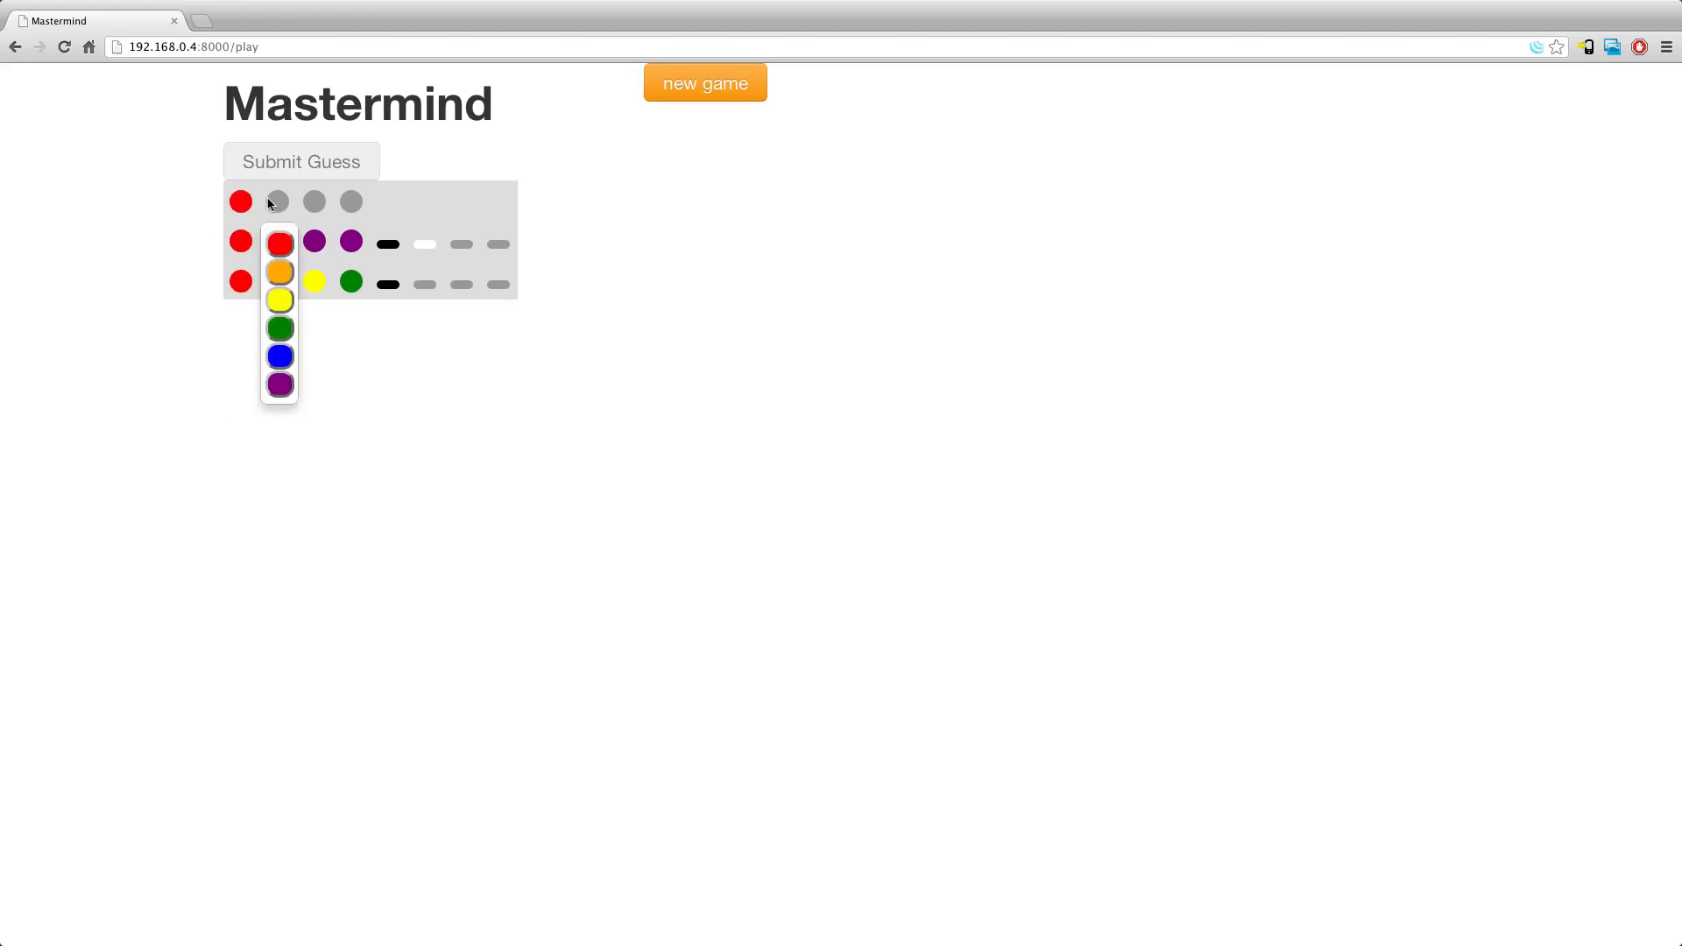
click(279, 244)
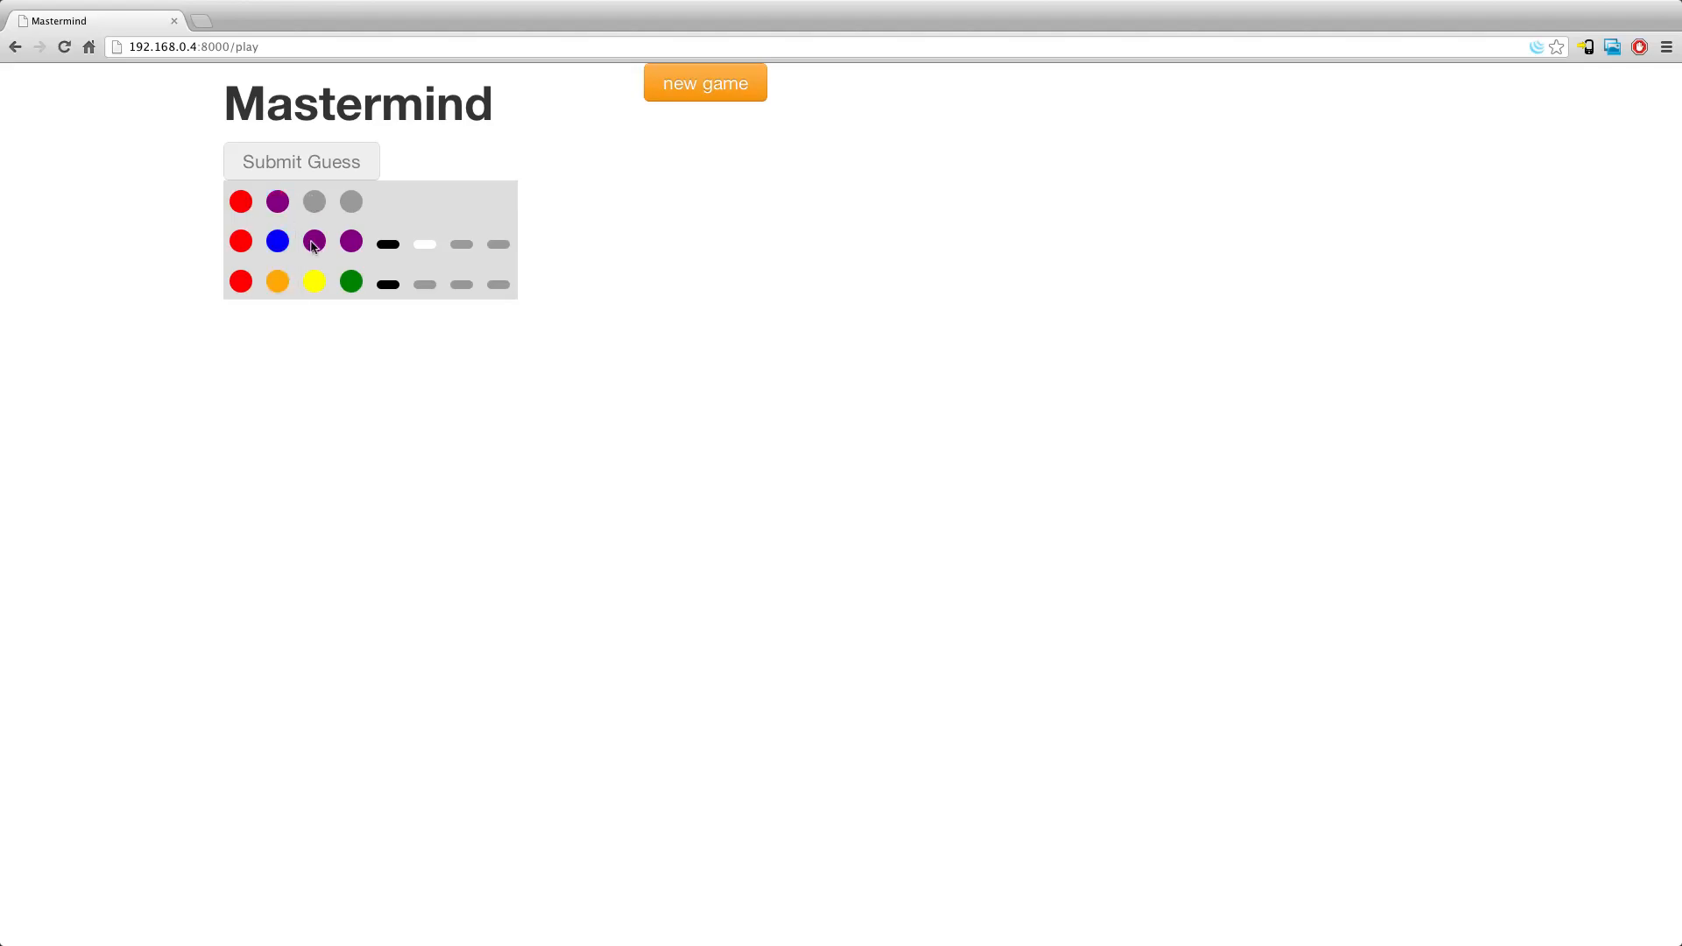
click(314, 240)
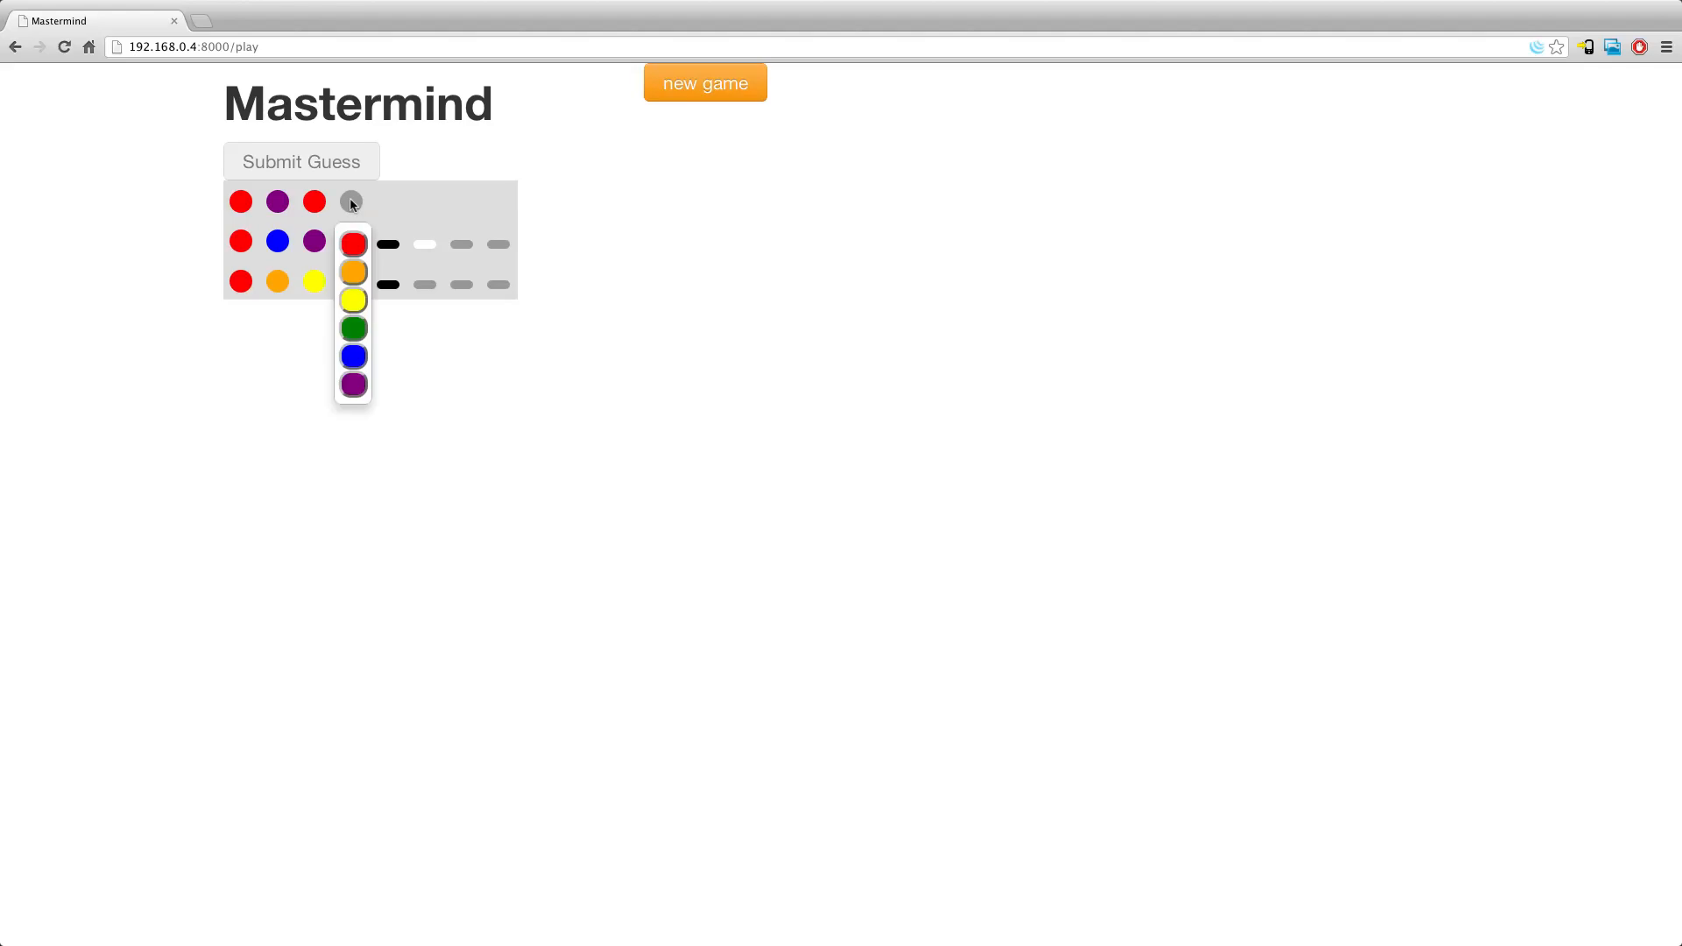
click(352, 384)
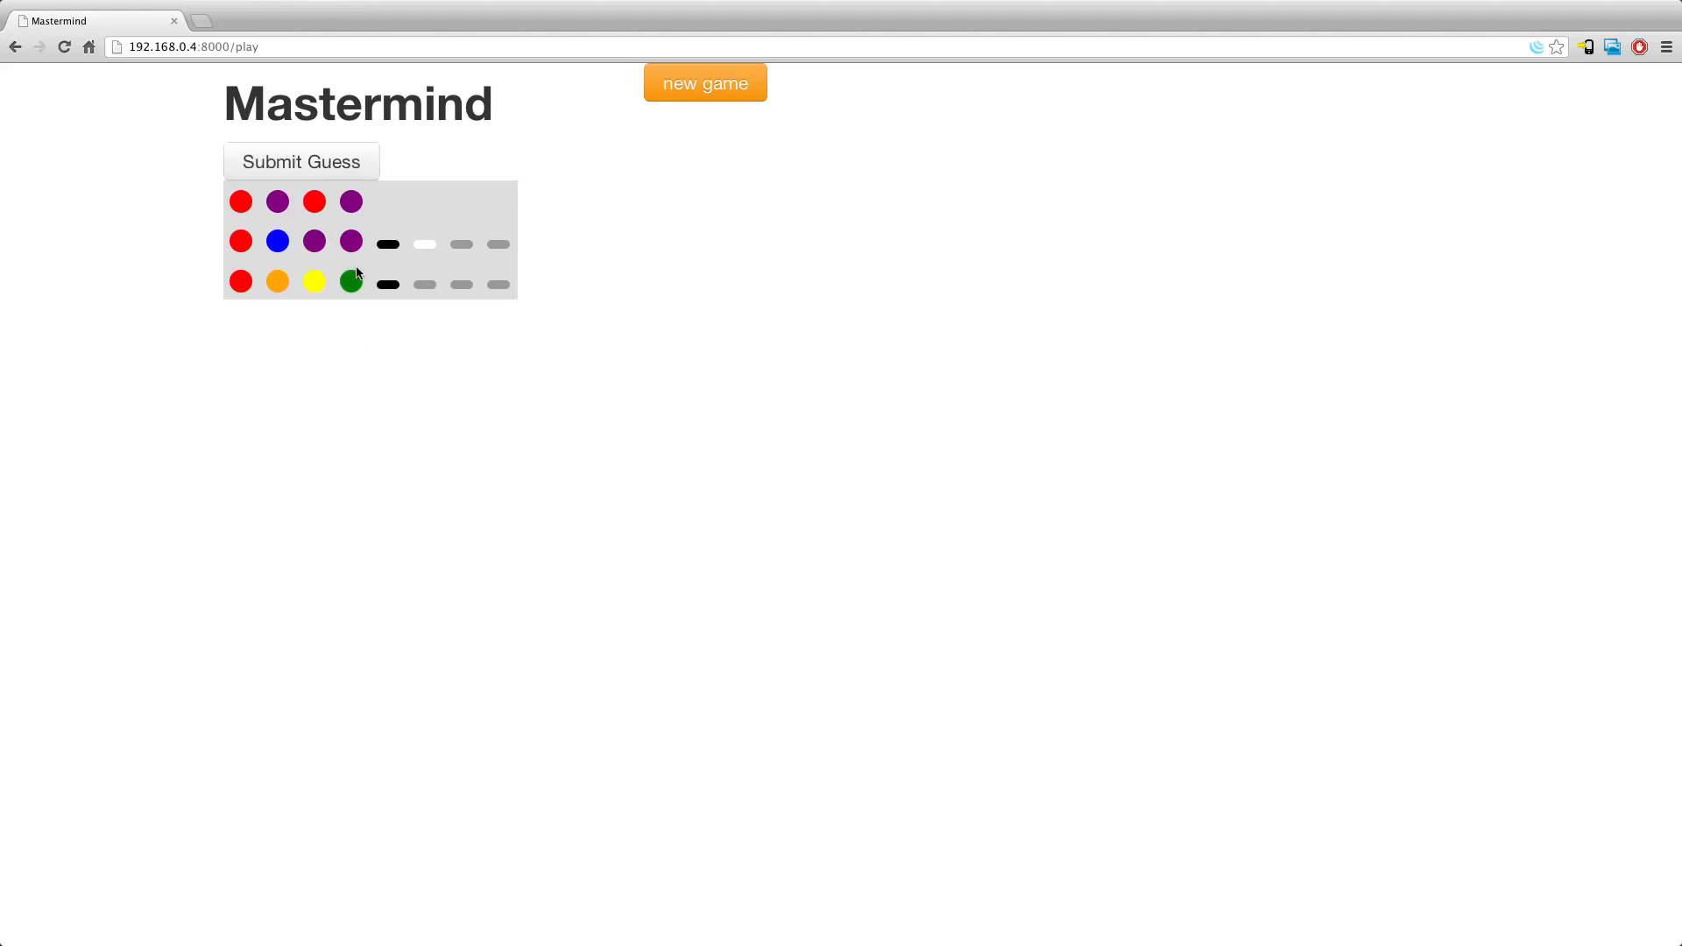
click(350, 201)
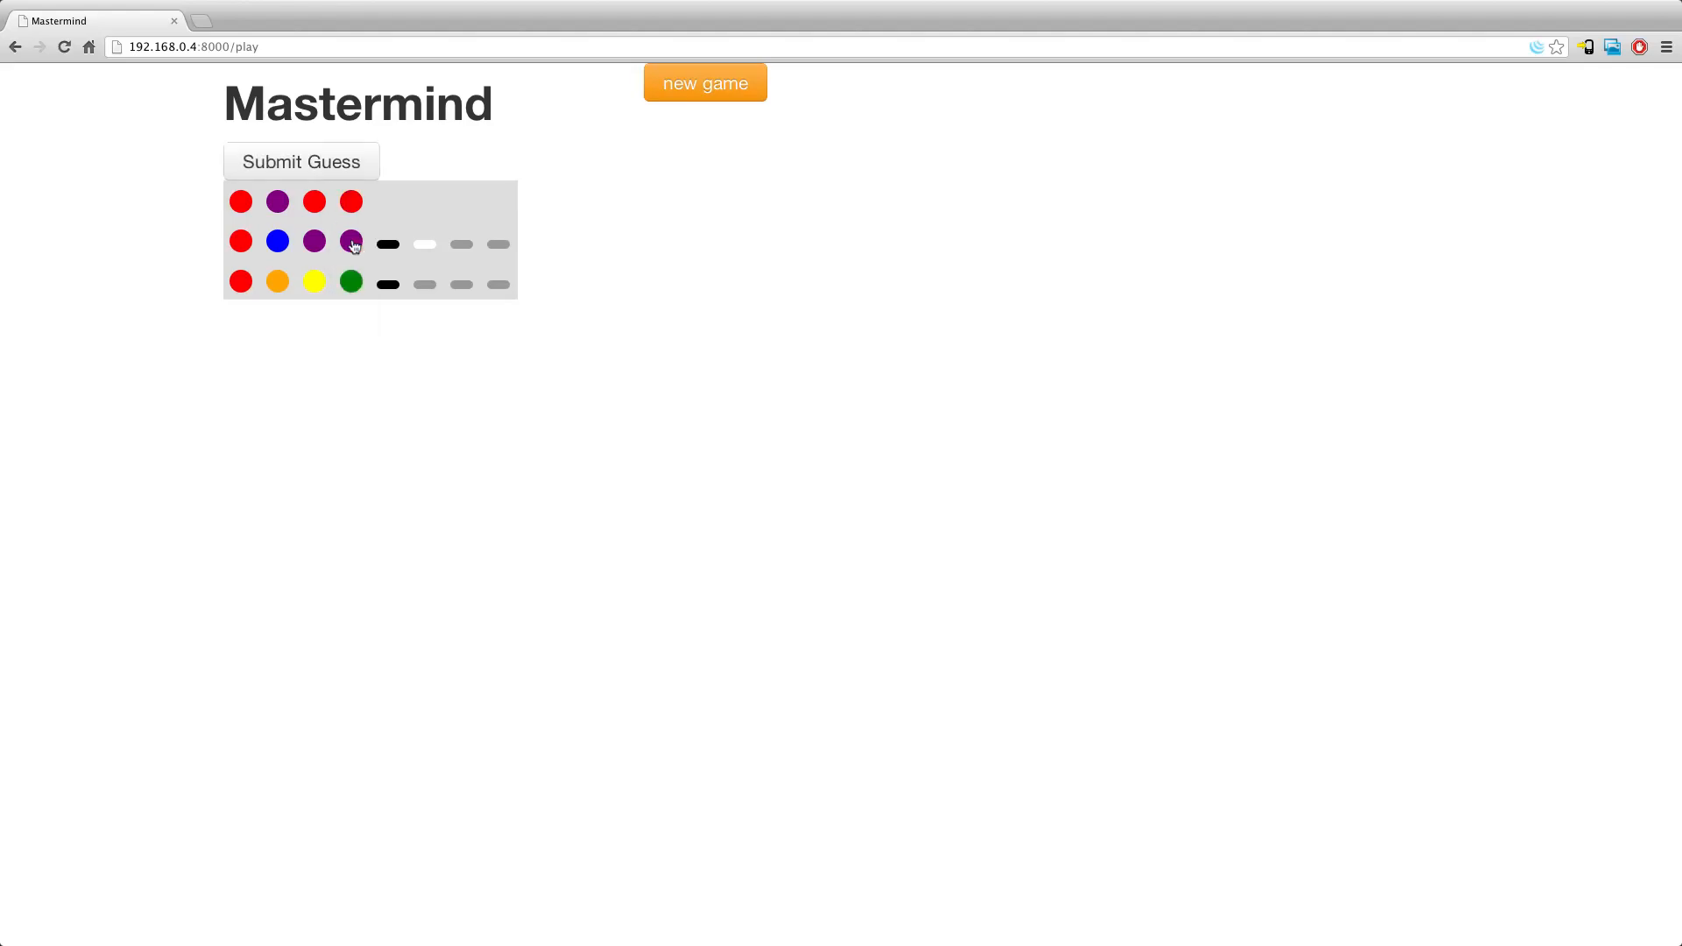
click(301, 162)
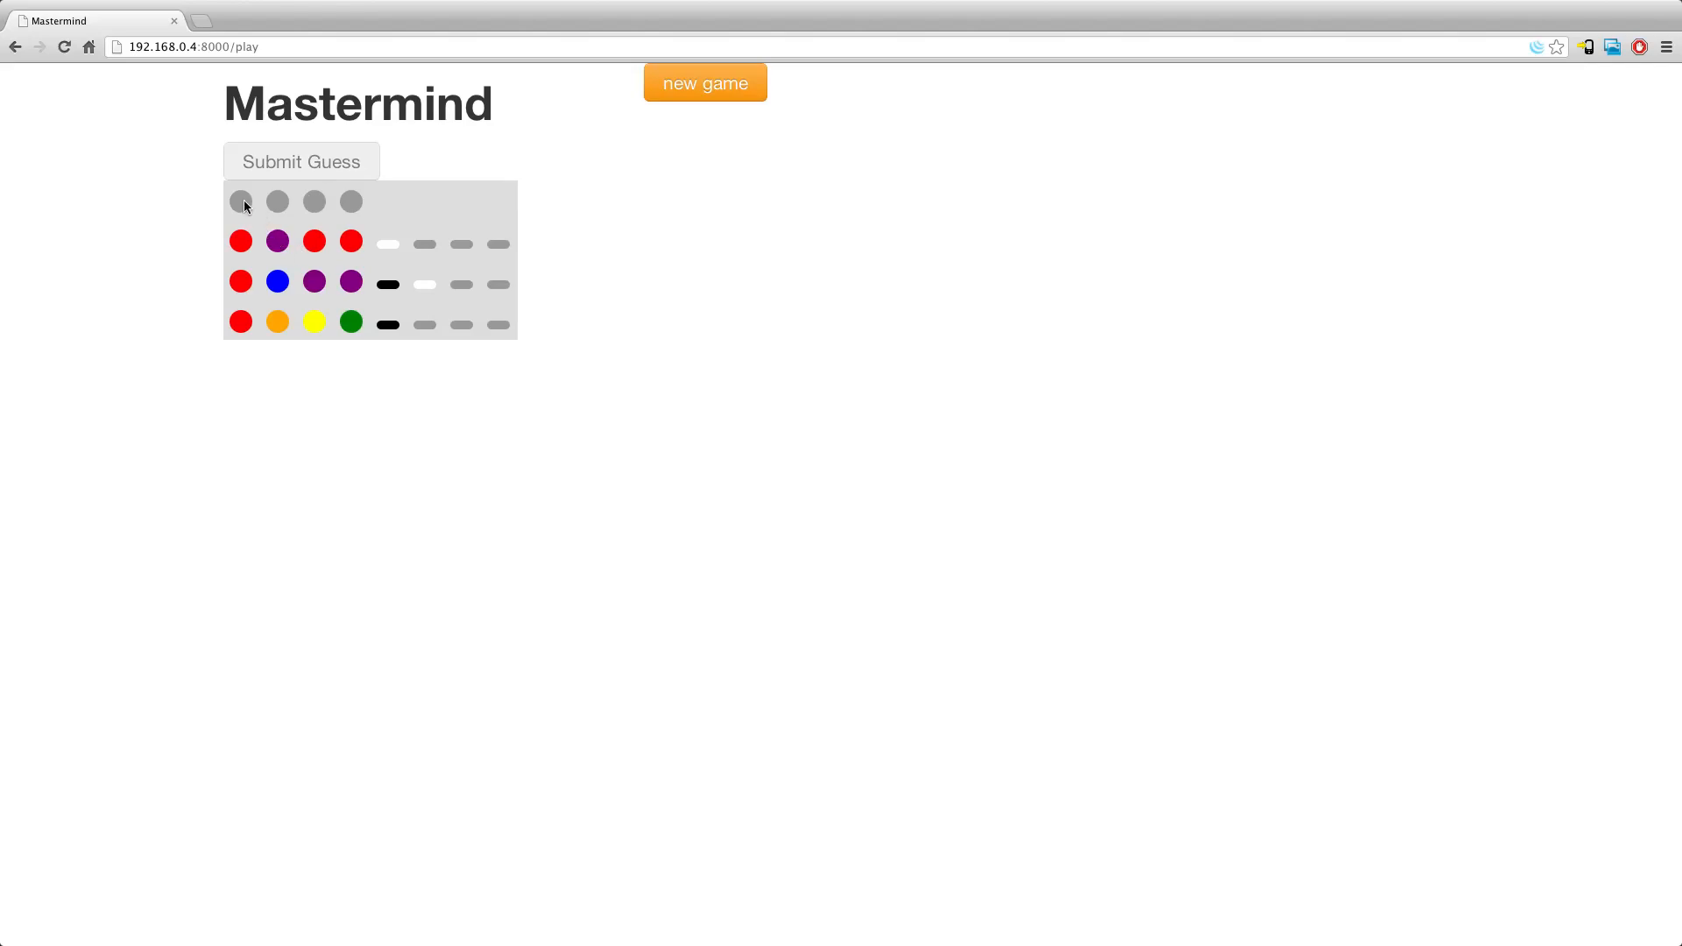
- Make the fourth guess's second peg orange, leaving the others uncoloured
click(277, 199)
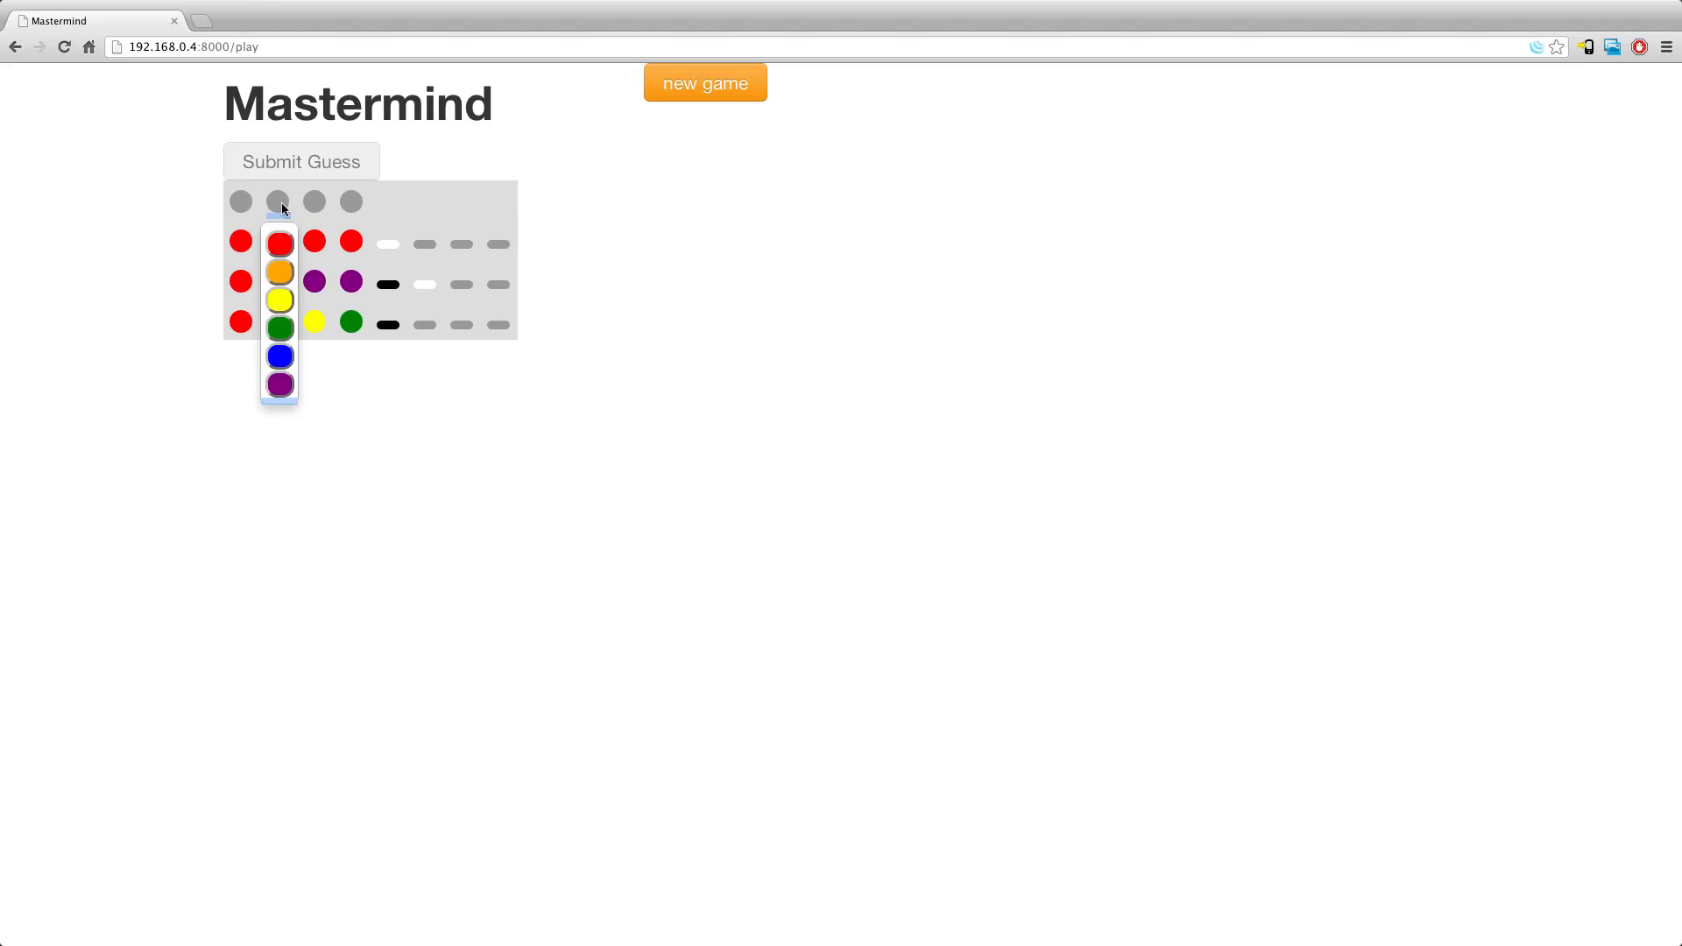
click(279, 272)
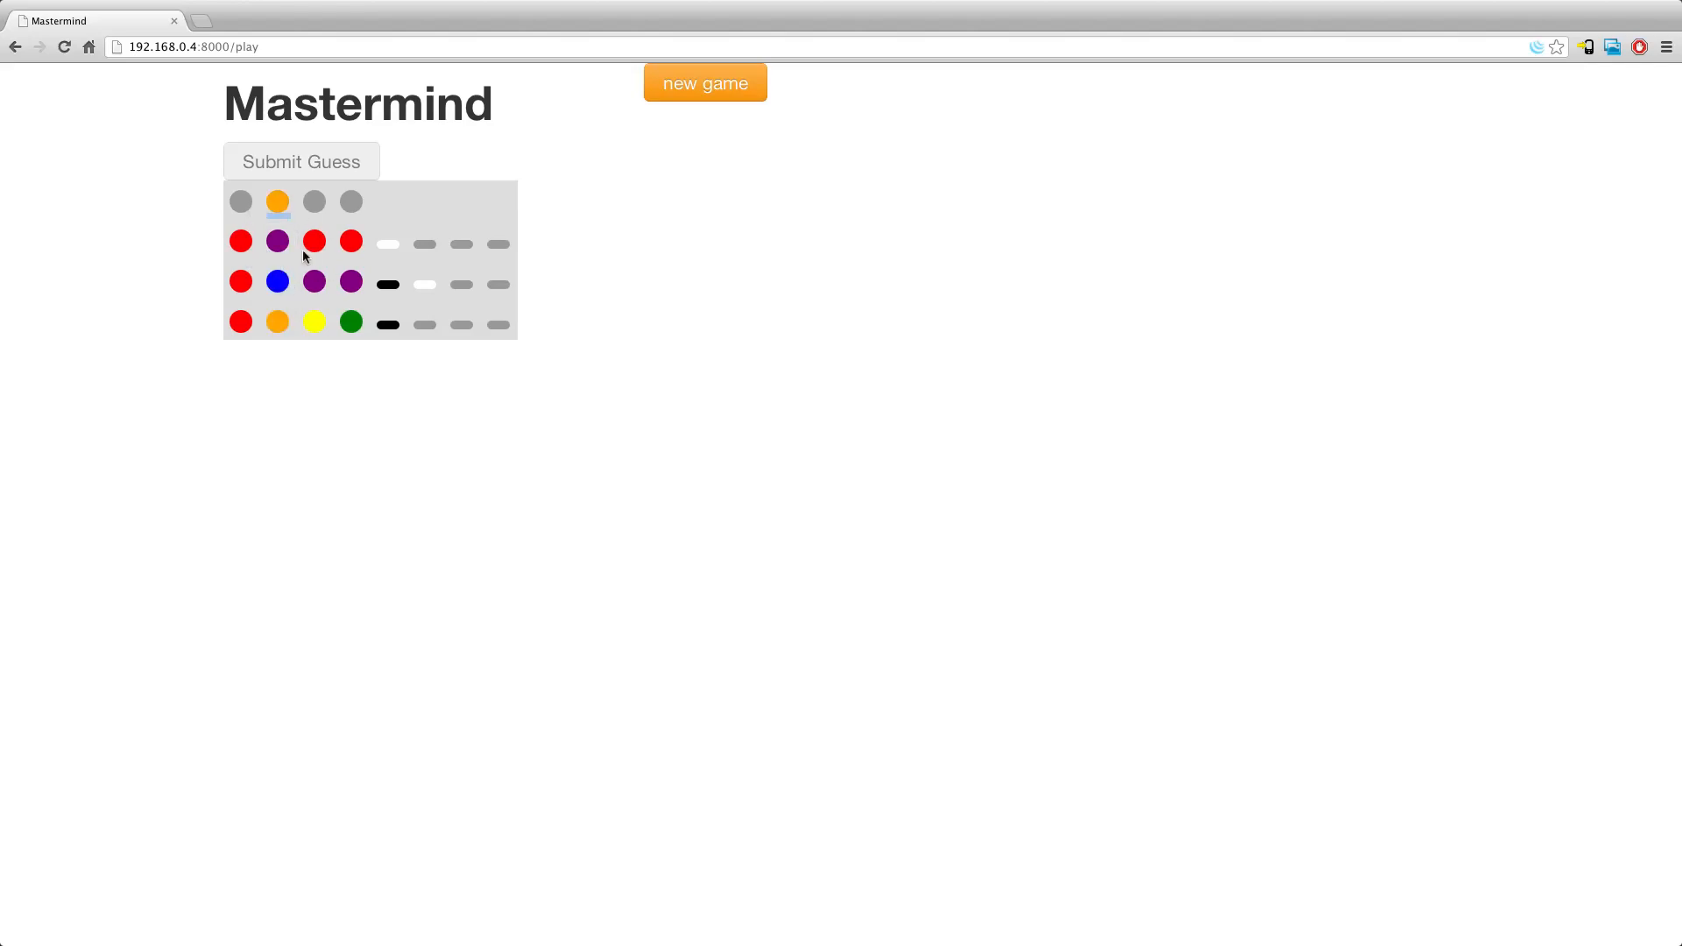
mouse_move(310, 189)
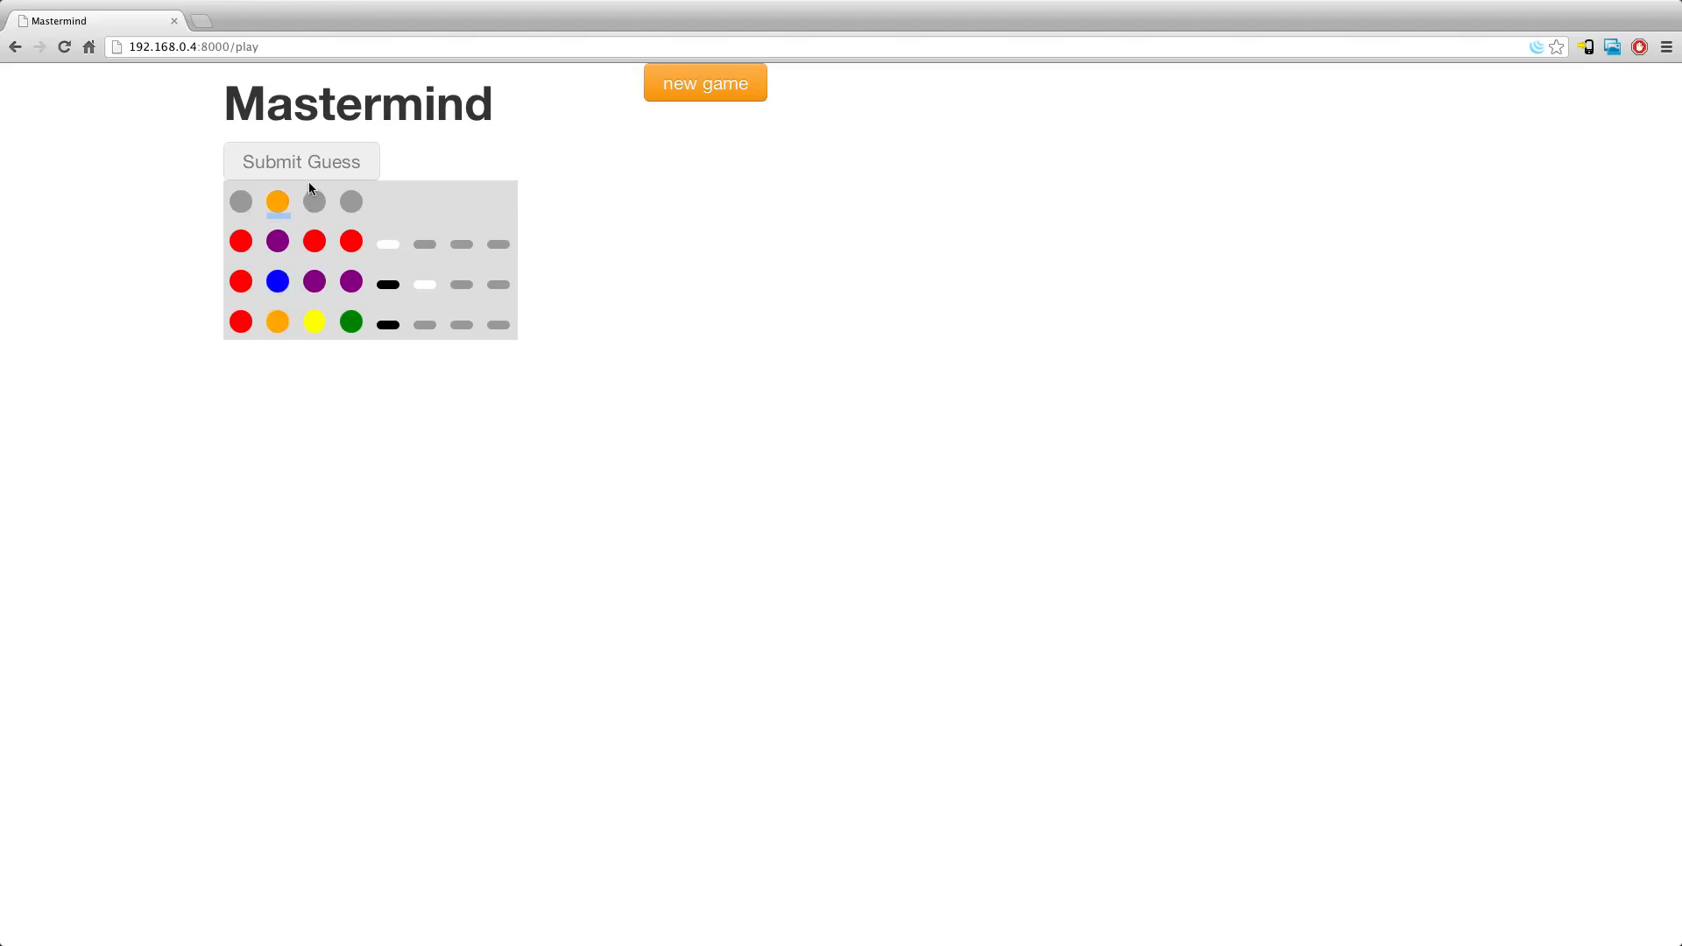
click(314, 202)
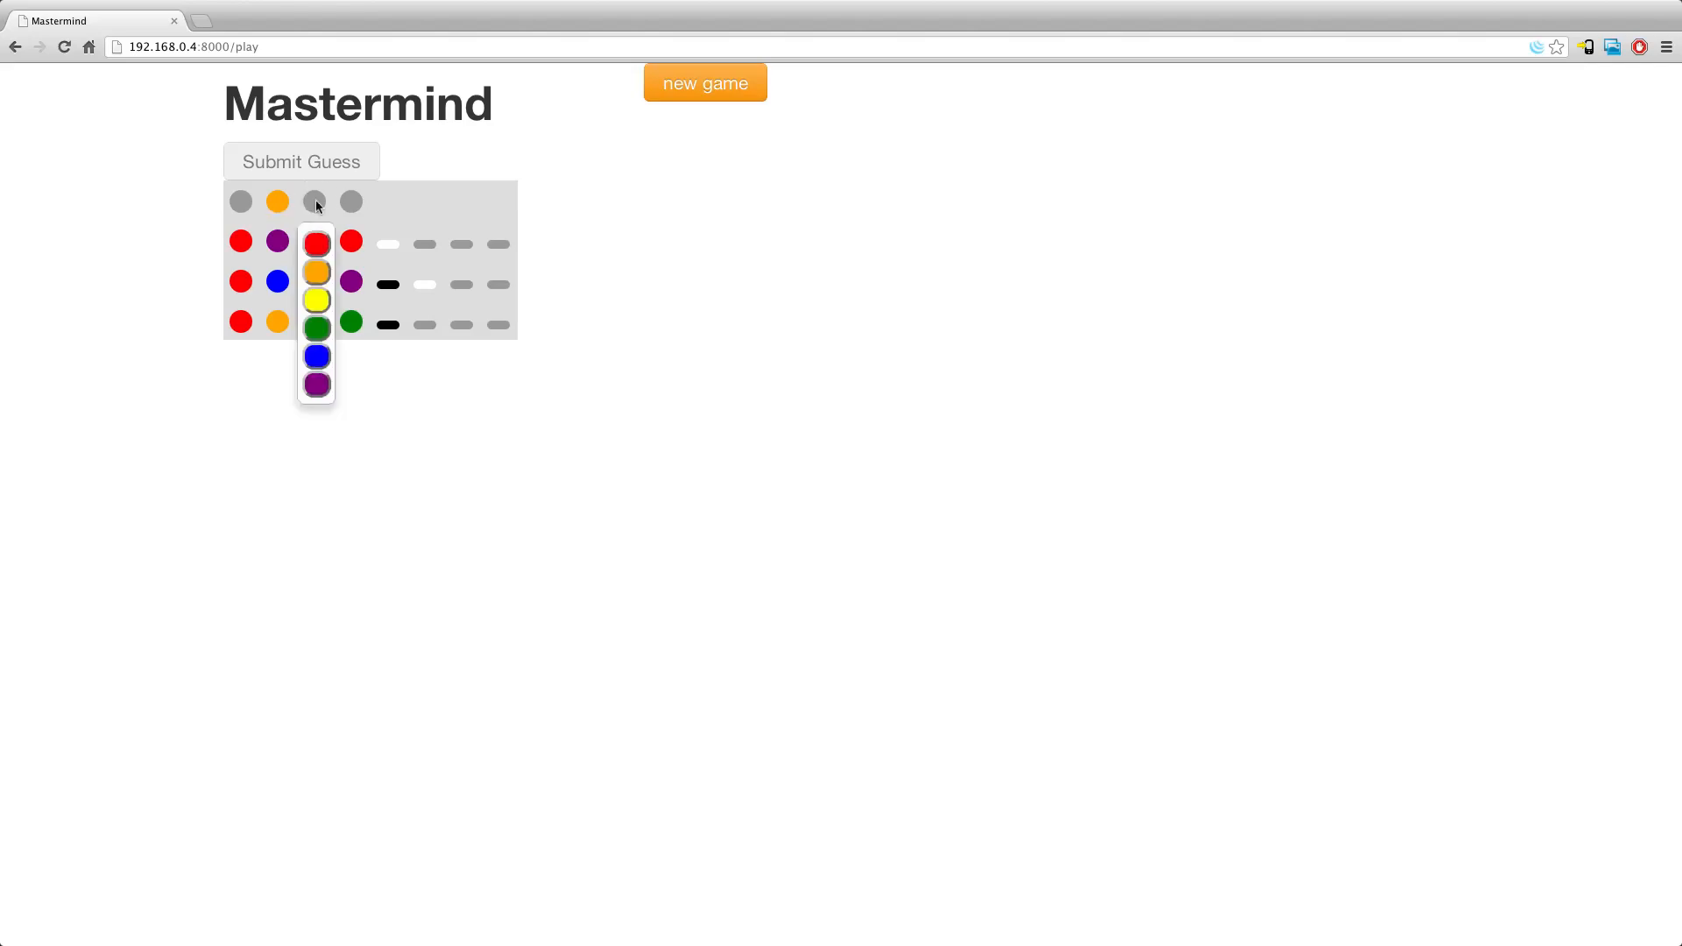